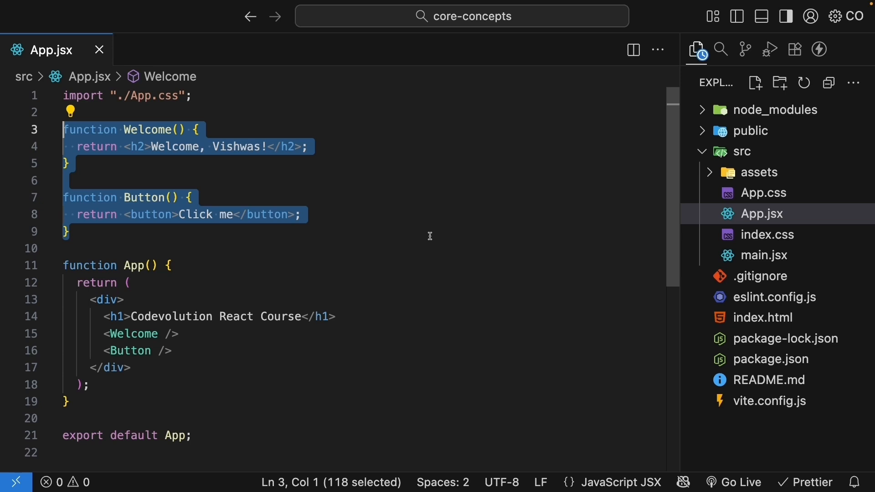
# Select the Welcome function in App.jsx and start a new file in src
pyautogui.click(154, 166)
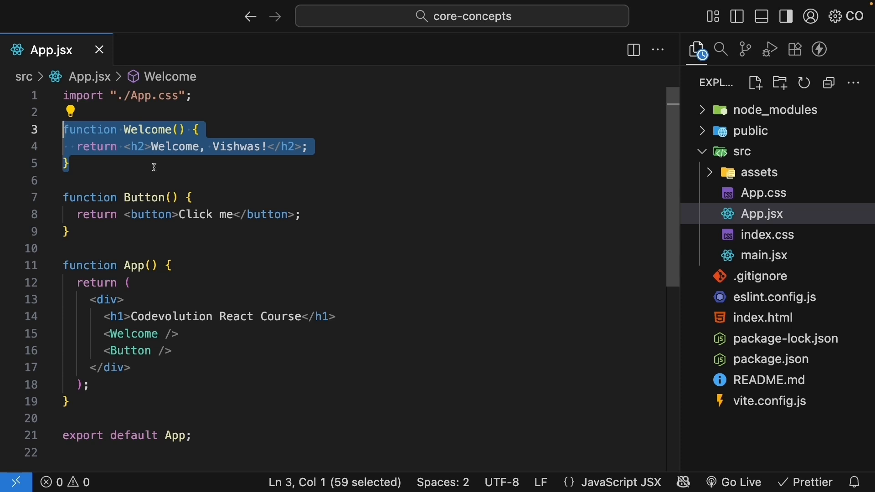
pyautogui.click(742, 151)
pyautogui.write('W')
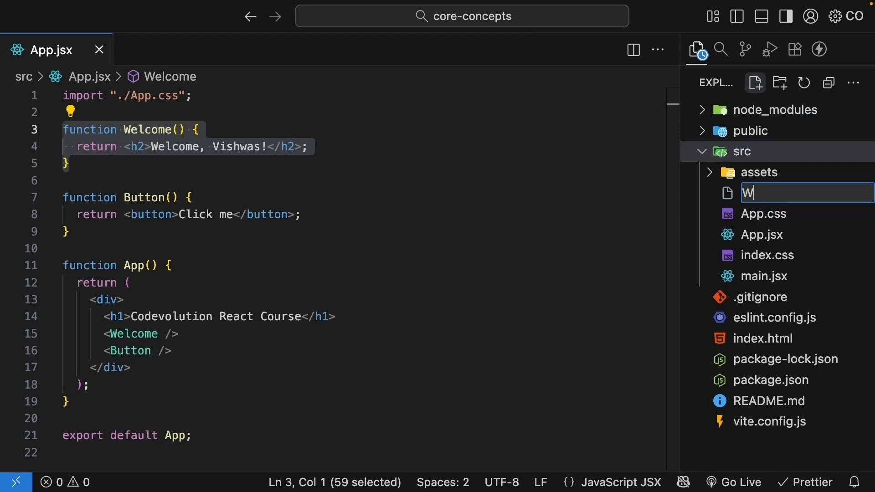
# Name the file Welcome.jsx and move the Welcome function from App.jsx into it
pyautogui.write('elcome.jsx')
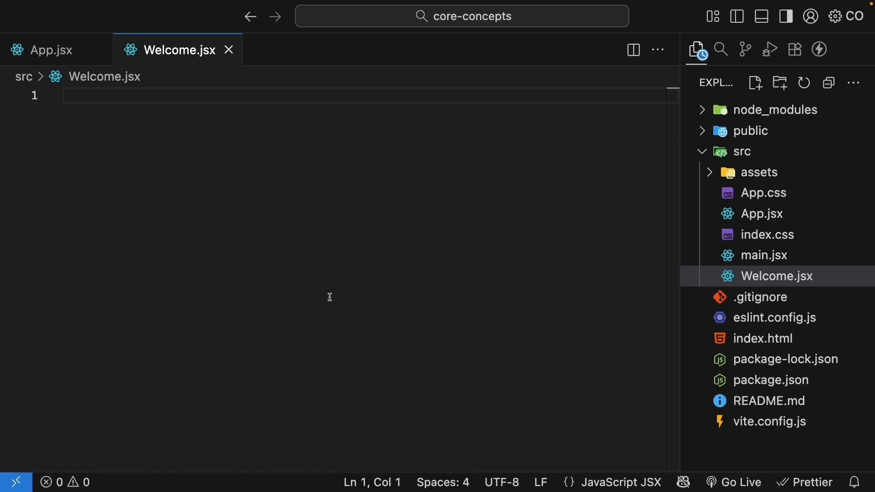
pyautogui.click(49, 49)
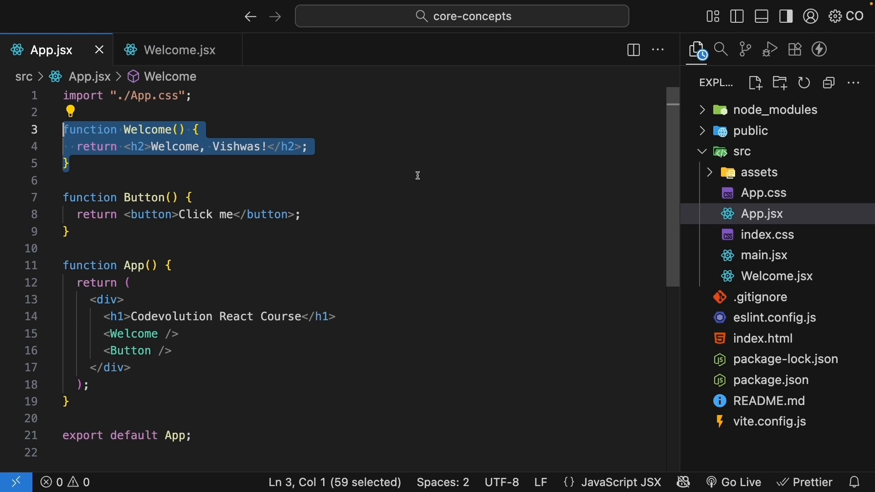
pyautogui.click(176, 50)
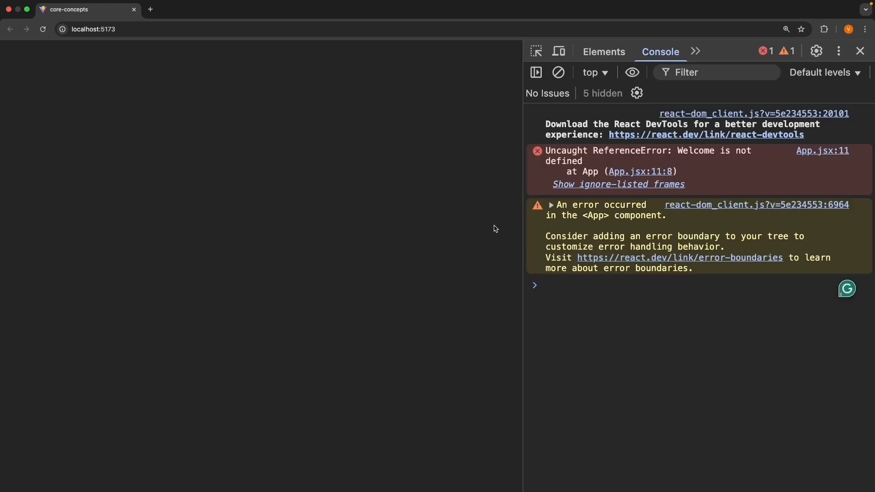
pyautogui.moveTo(741, 163)
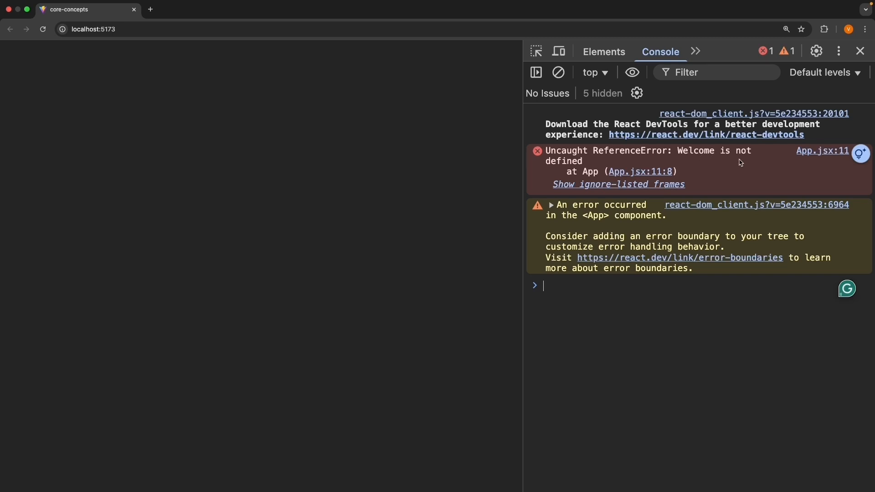
pyautogui.moveTo(594, 176)
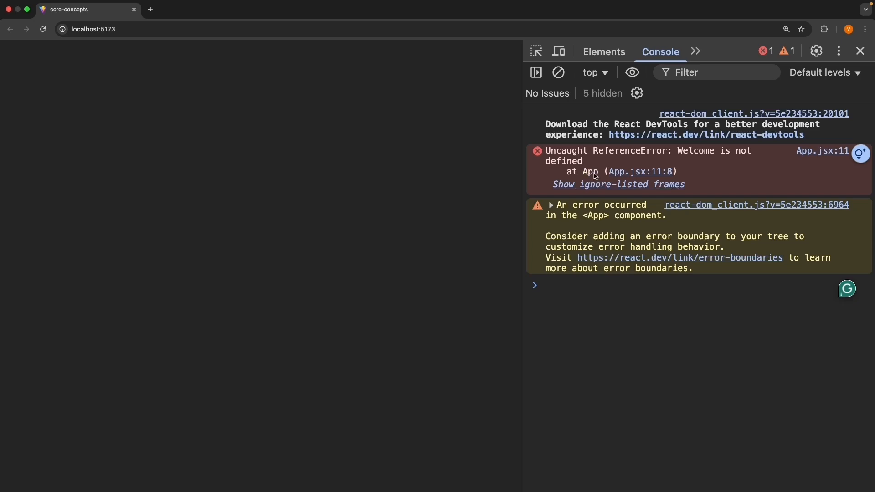
pyautogui.moveTo(754, 177)
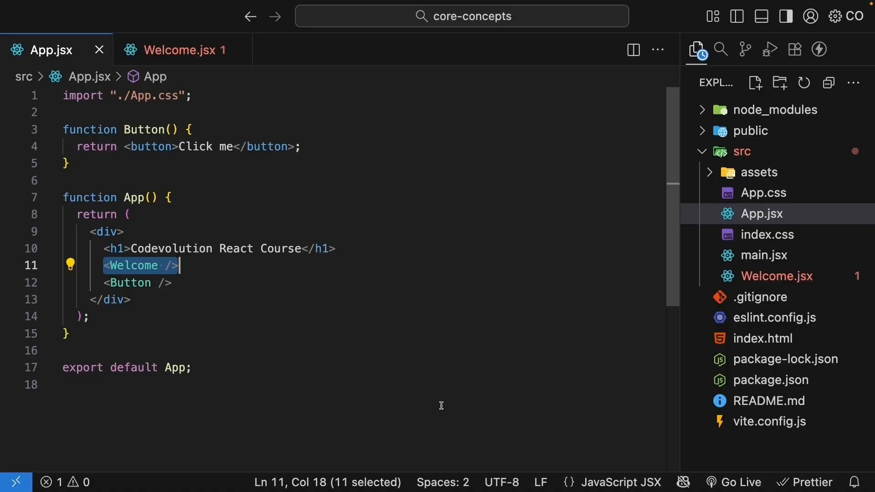
# Add 'export default Welcome;' at the bottom of Welcome.jsx and return to App.jsx
pyautogui.click(176, 49)
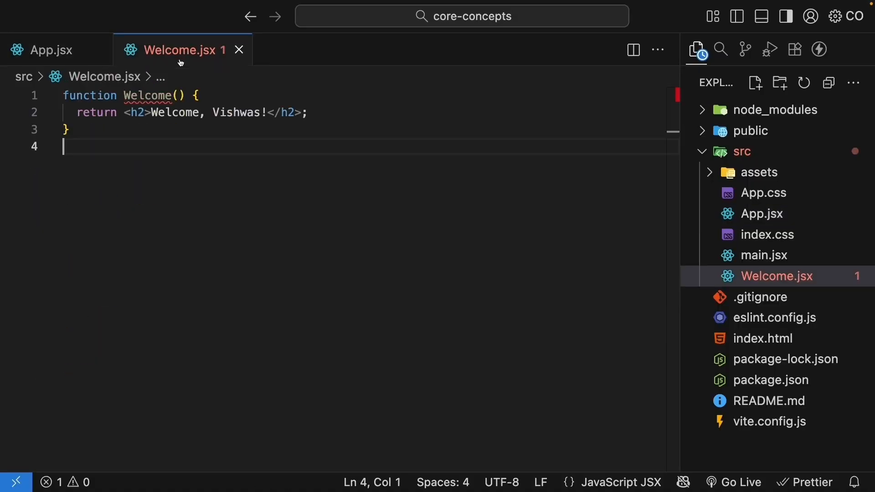
pyautogui.moveTo(194, 217)
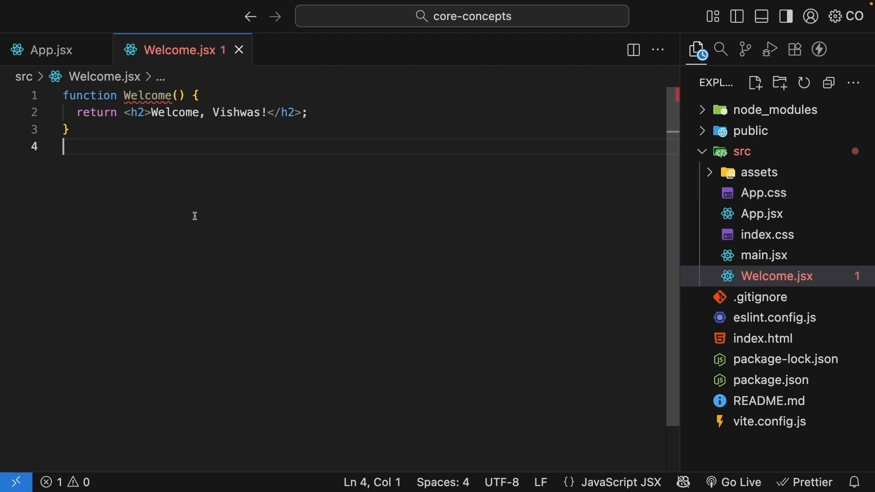
pyautogui.write('export')
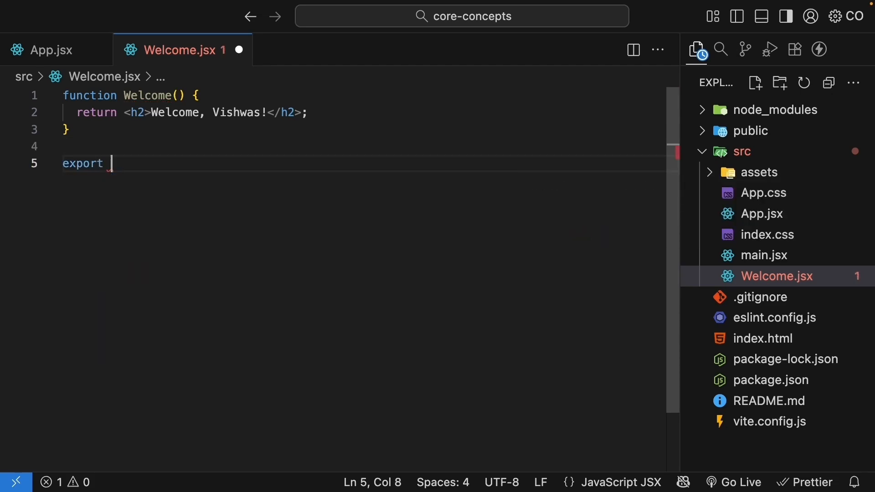
pyautogui.write('default Welcome;')
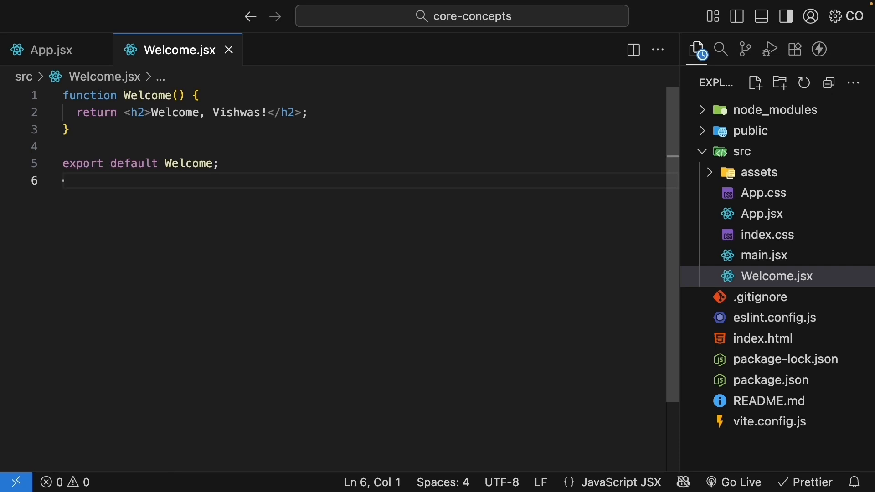
pyautogui.click(64, 181)
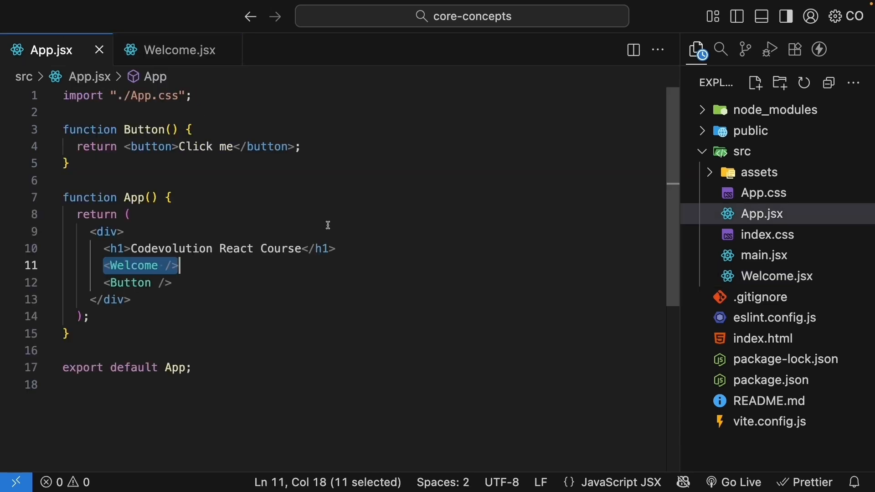
pyautogui.moveTo(288, 99)
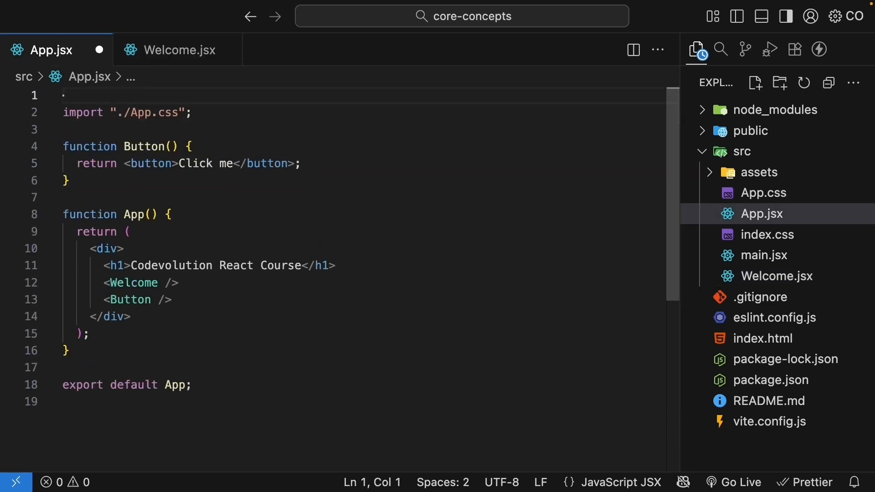
# Add 'import Welcome from "./Welcome";' as the first line of App.jsx
pyautogui.write('import Welcome from "')
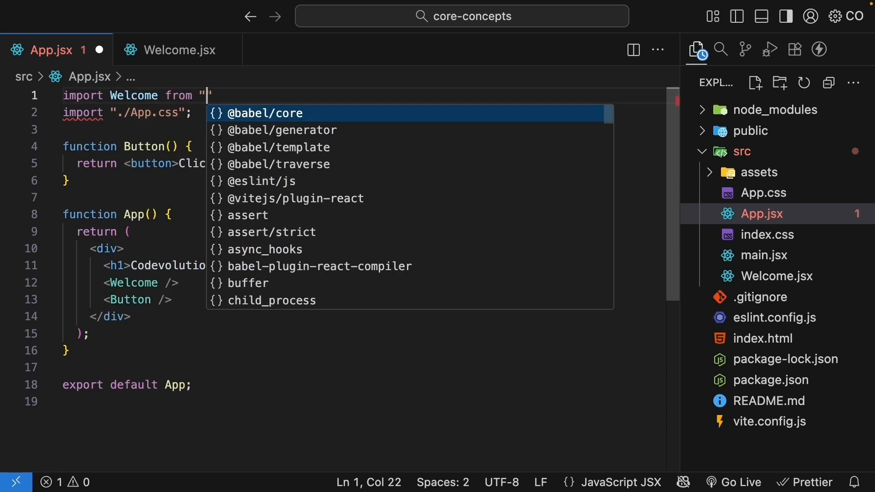
pyautogui.write('./Welcome')
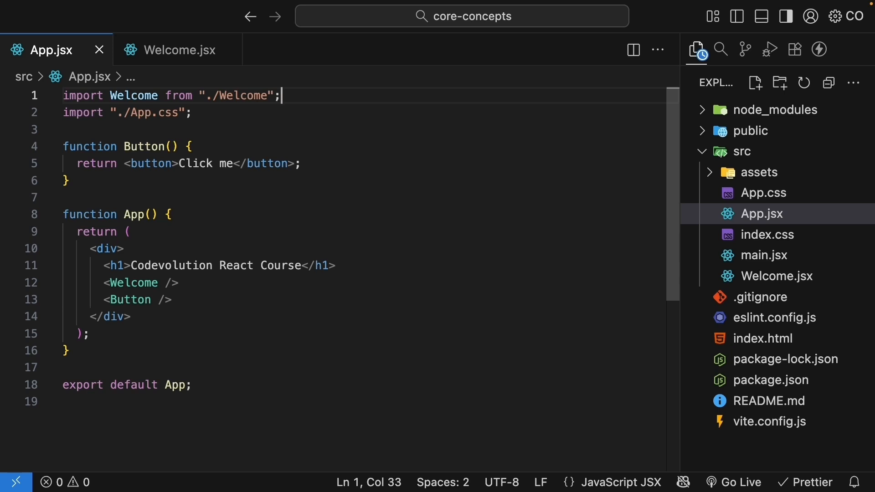
pyautogui.doubleClick(83, 96)
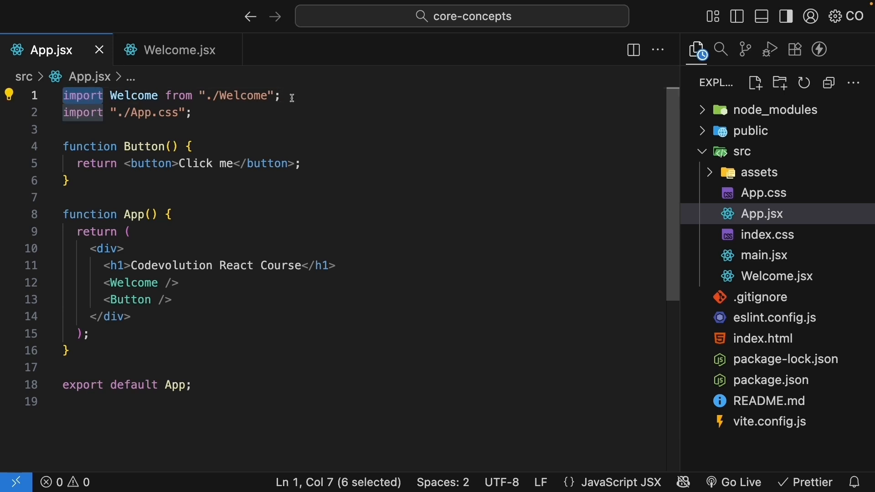
pyautogui.doubleClick(133, 95)
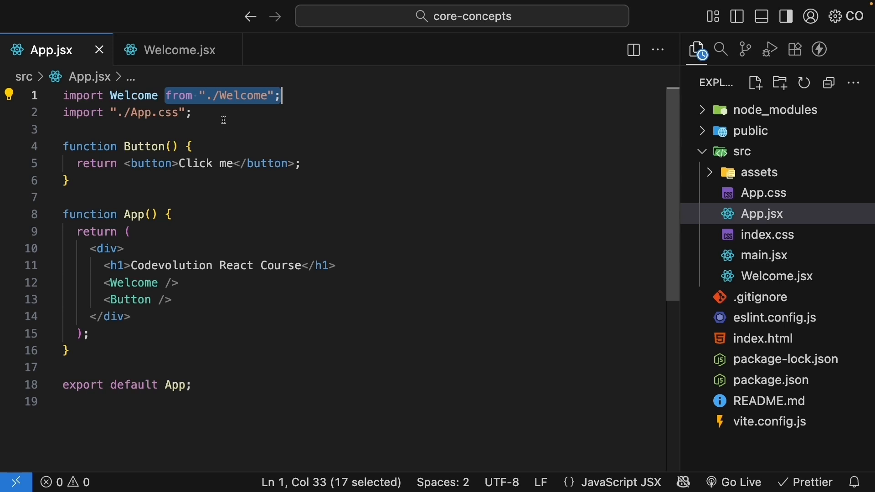
pyautogui.moveTo(775, 275)
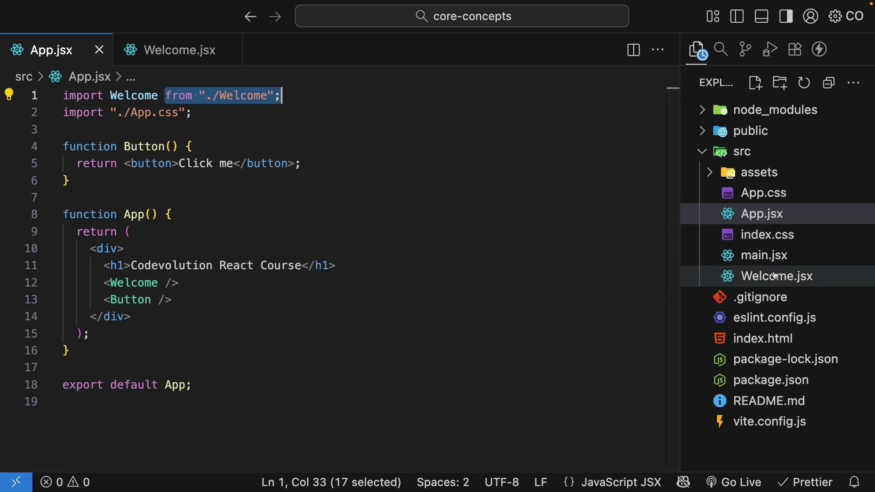
pyautogui.click(302, 96)
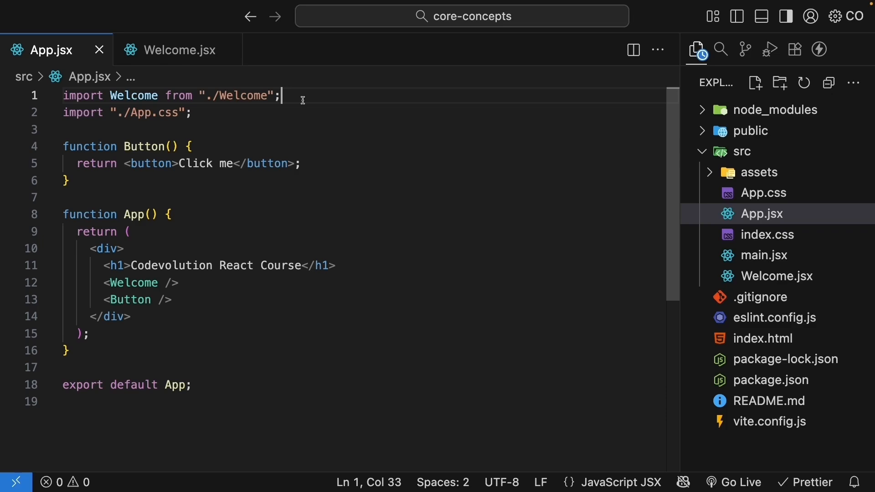
pyautogui.moveTo(317, 95)
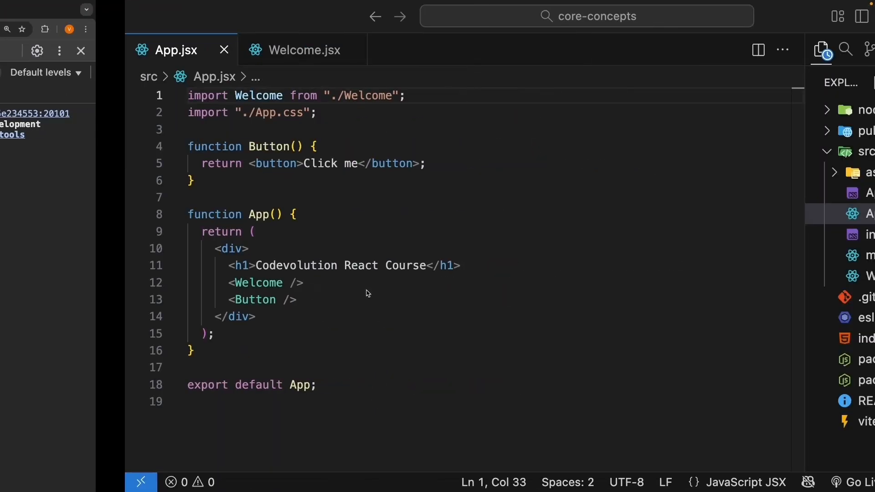
# Check the default export in Welcome.jsx, then return to App.jsx
pyautogui.click(302, 49)
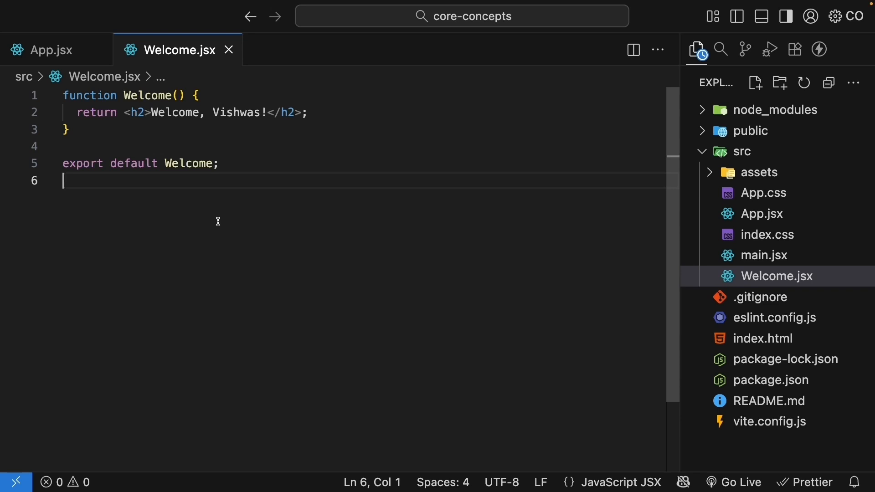
pyautogui.click(50, 50)
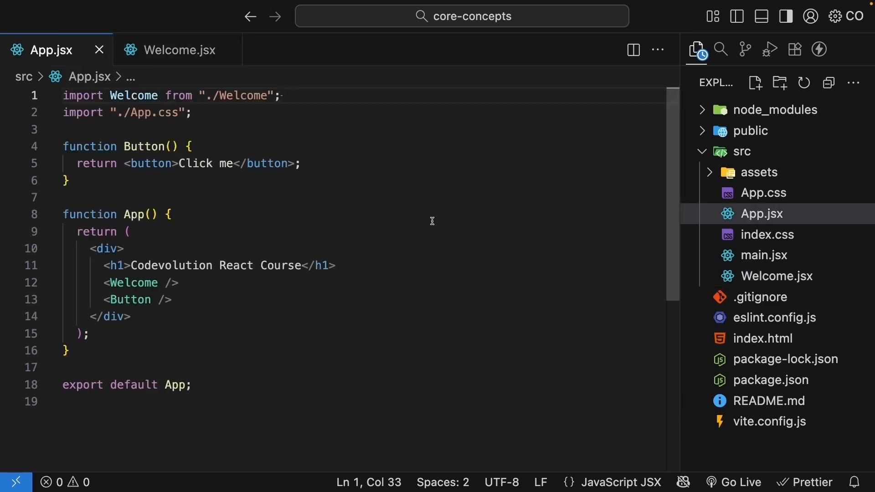
# Give Button.jsx a default export of Button
pyautogui.click(761, 213)
pyautogui.write('Button.jsx')
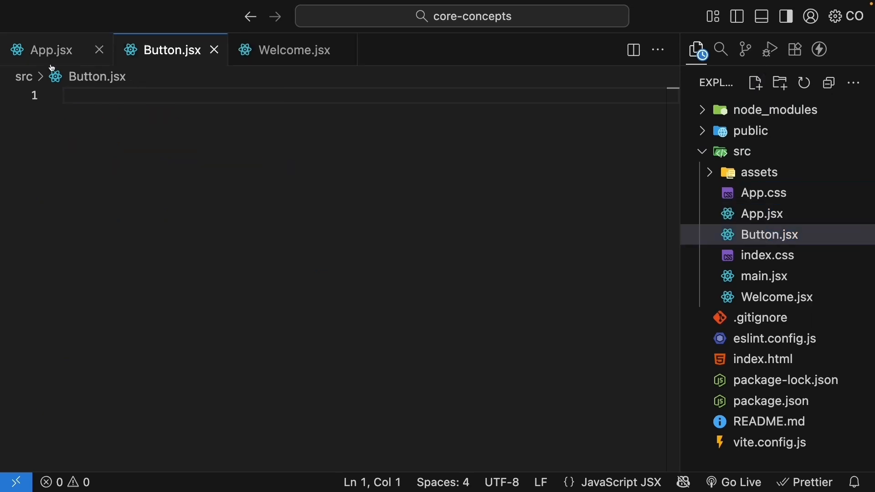
pyautogui.click(42, 49)
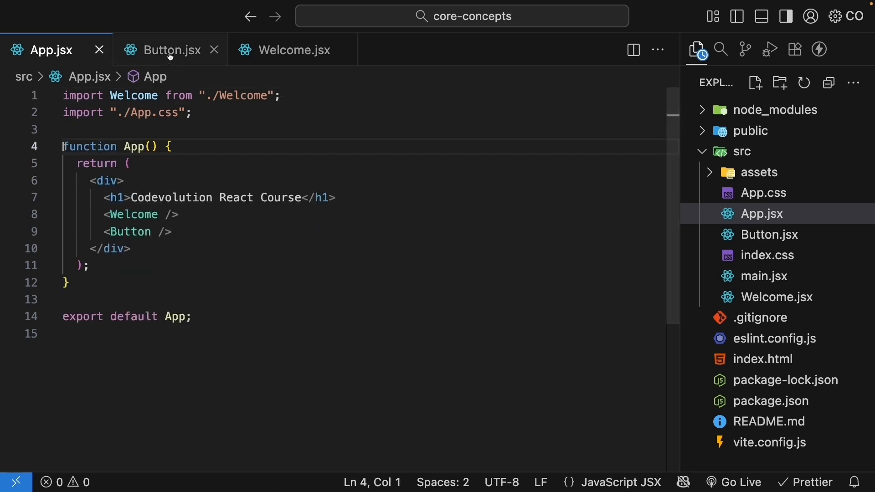
pyautogui.click(171, 49)
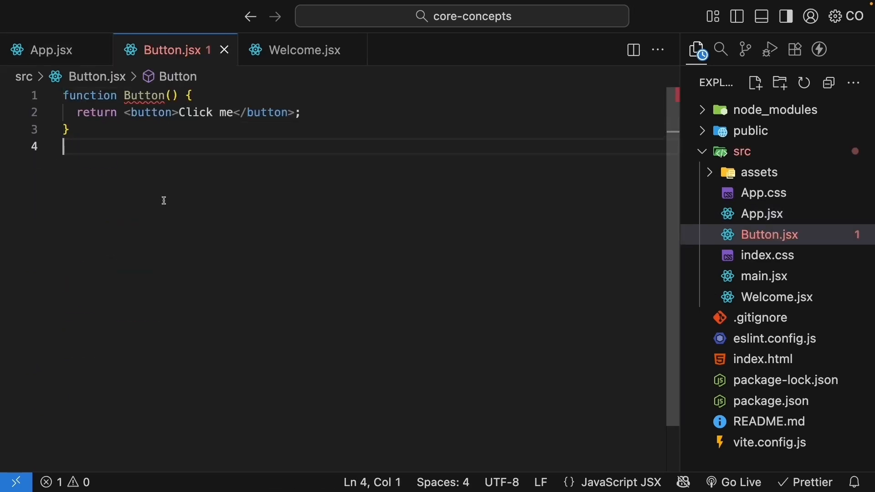
pyautogui.write('exp')
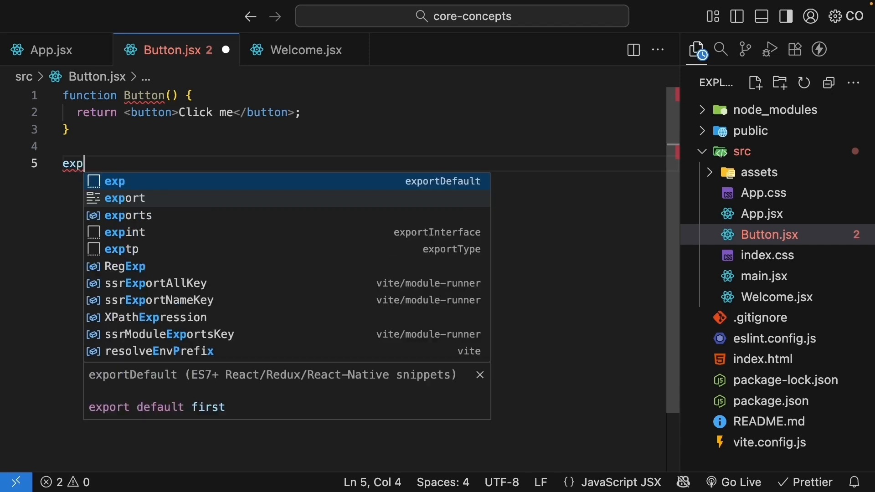
pyautogui.write('ort defa')
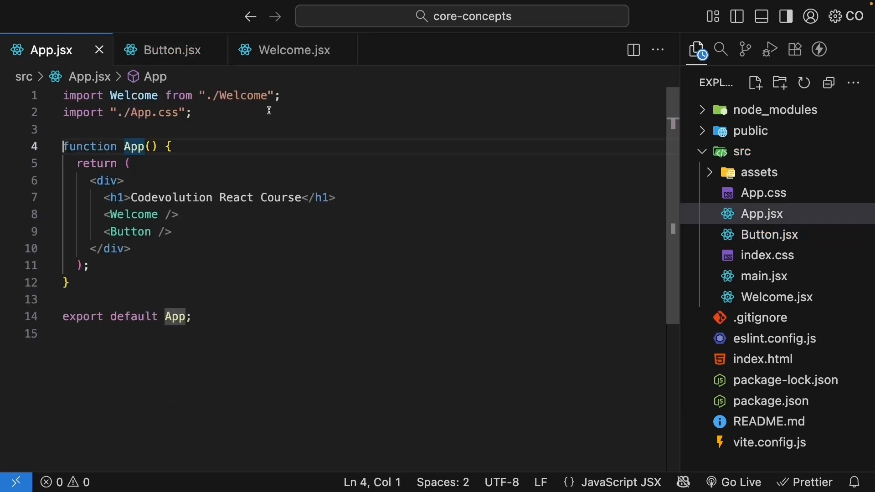
# Add 'import Button from "./Button";' on line 2 of App.jsx
pyautogui.write('import')
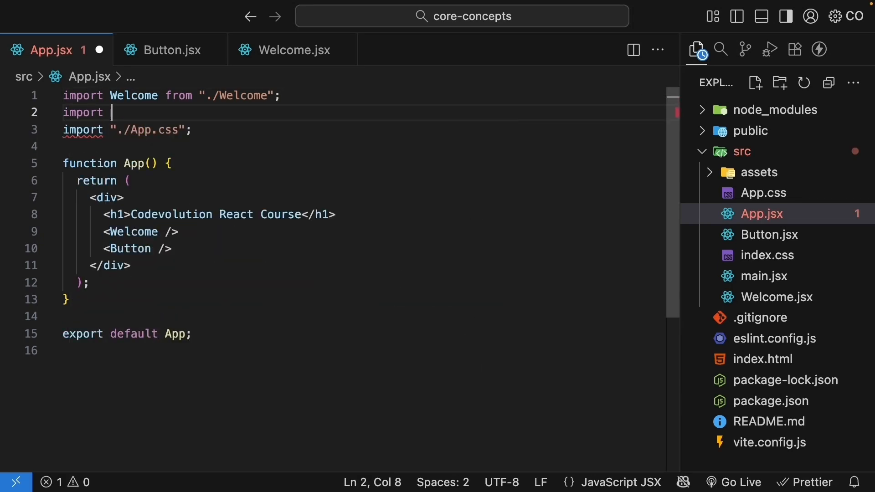
pyautogui.write('Button from')
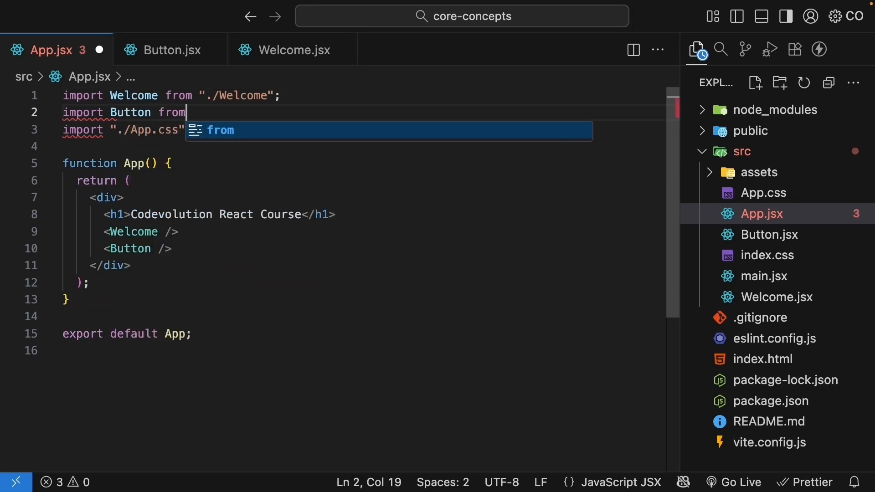
pyautogui.write('"./Button";')
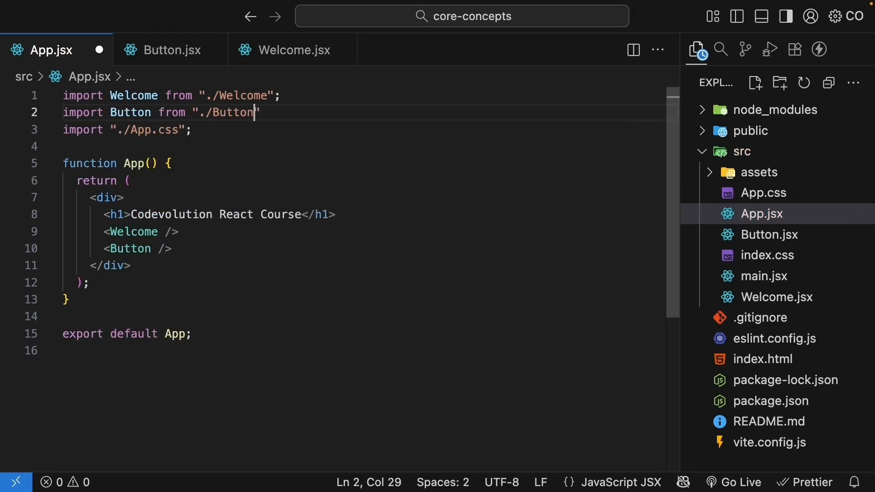
pyautogui.click(184, 249)
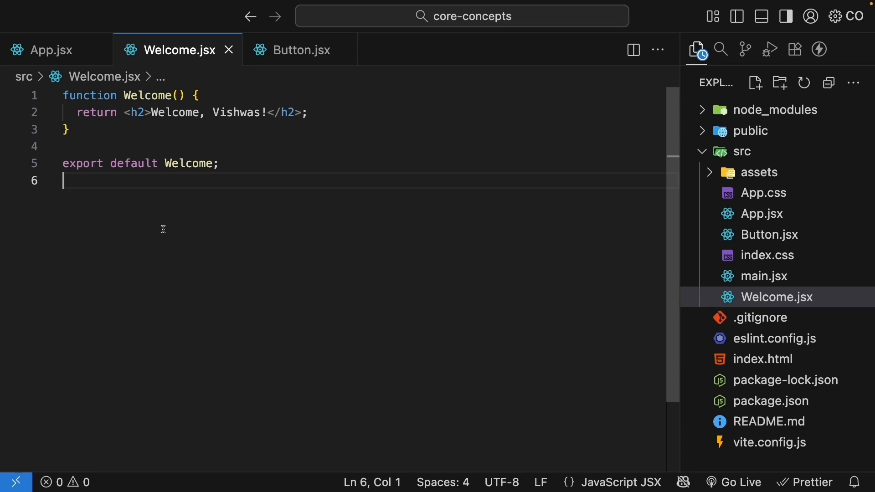
# Rewrite Welcome as a const arrow function in Welcome.jsx
pyautogui.write('const')
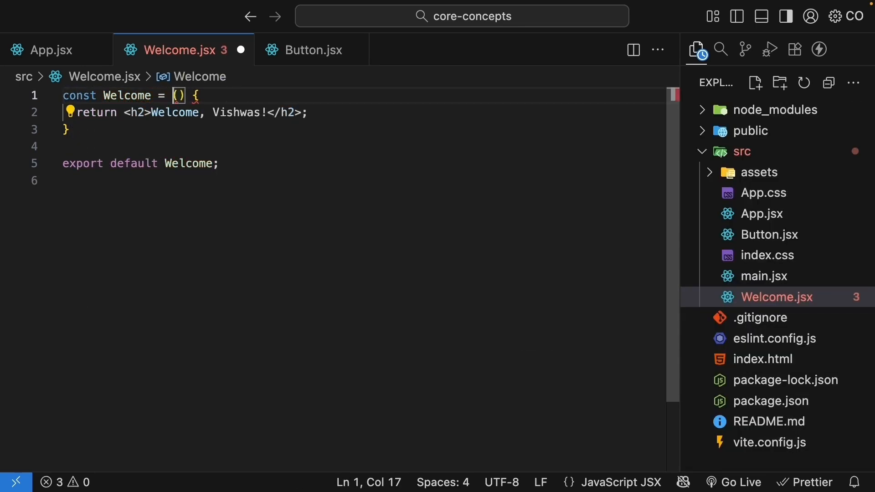
pyautogui.write('=>')
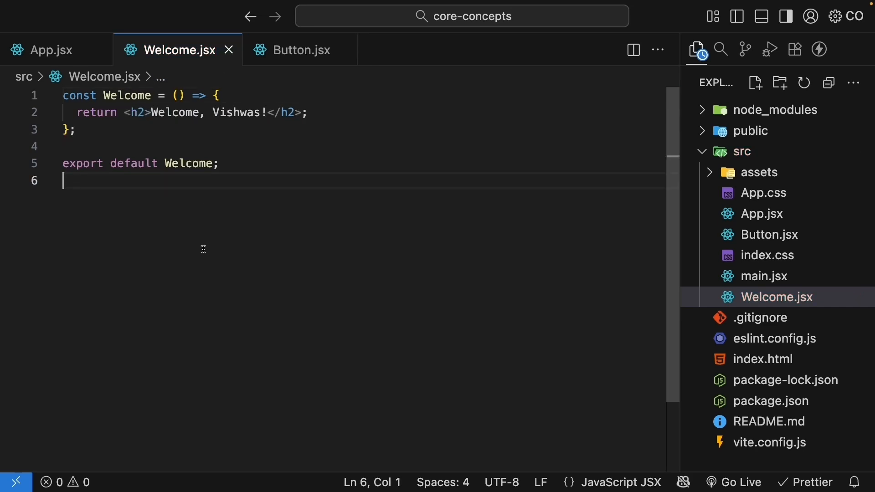
# Rewrite Button as a const arrow function in Button.jsx
pyautogui.click(299, 50)
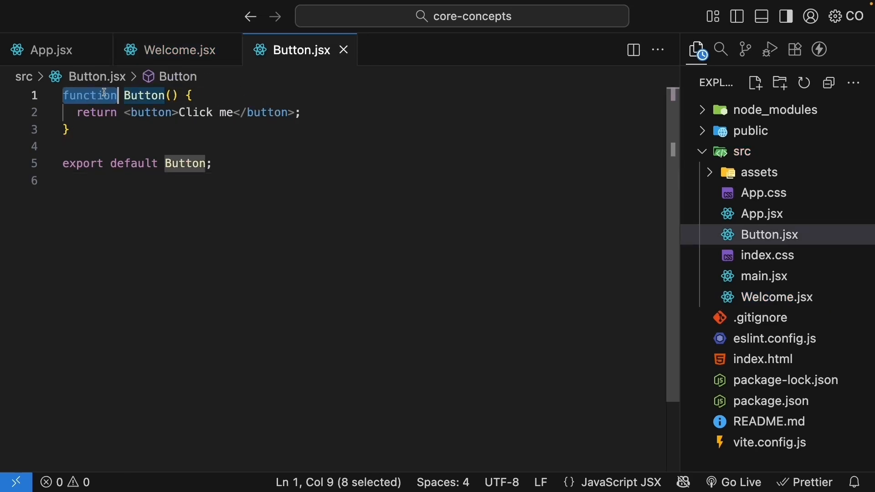
pyautogui.write('const')
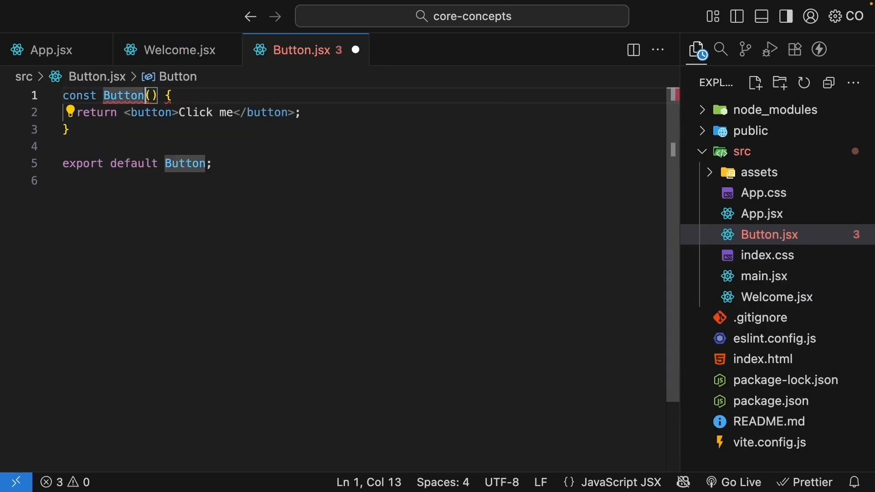
pyautogui.write('=')
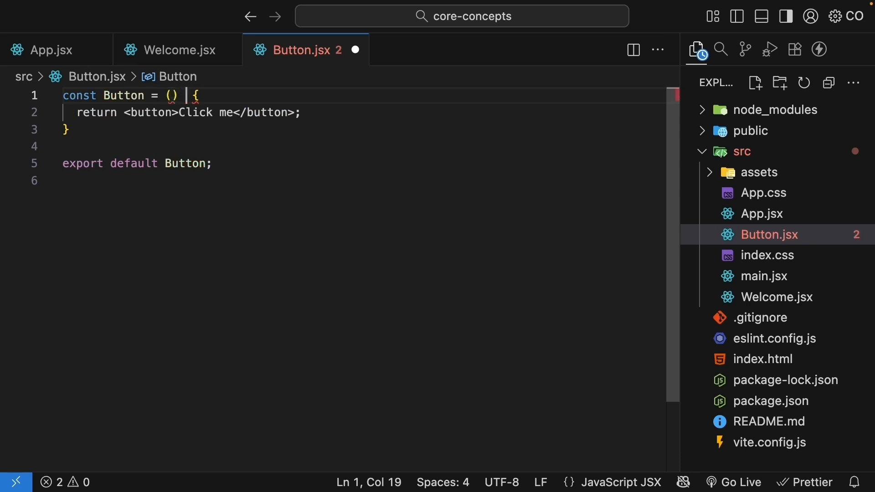
pyautogui.write('=>')
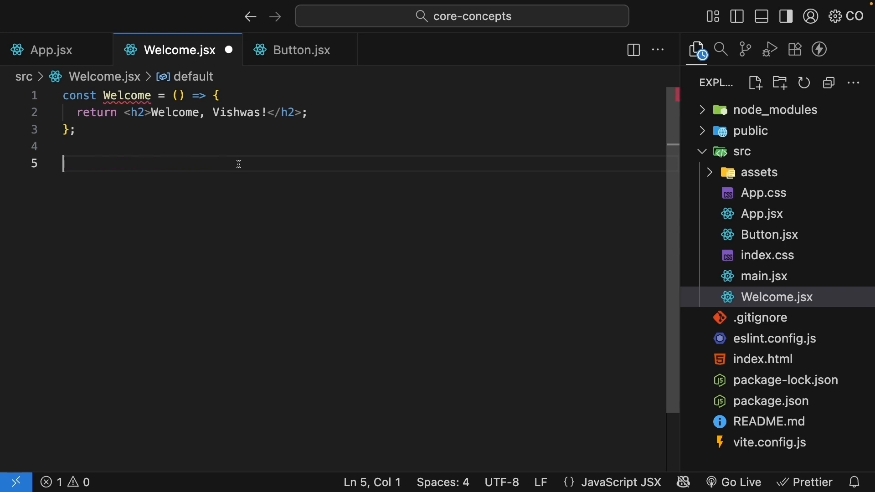
# Prefix the Welcome arrow function with export to make it a named export
pyautogui.click(86, 95)
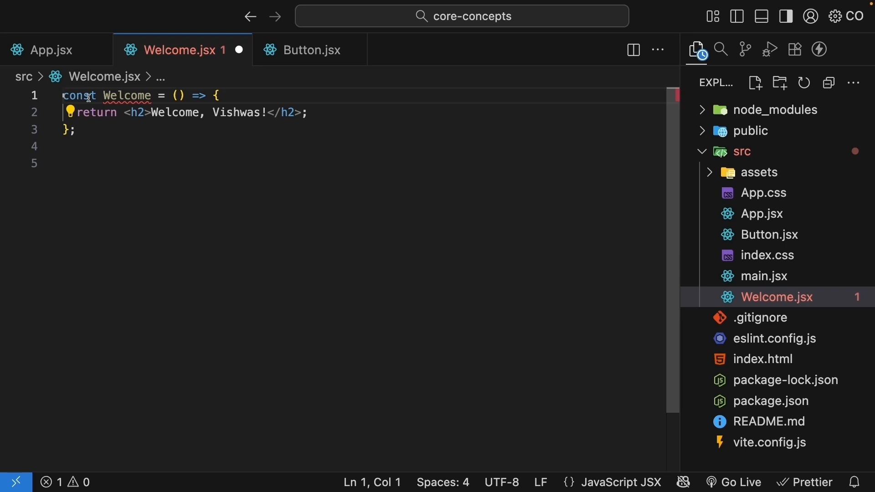
pyautogui.write('export')
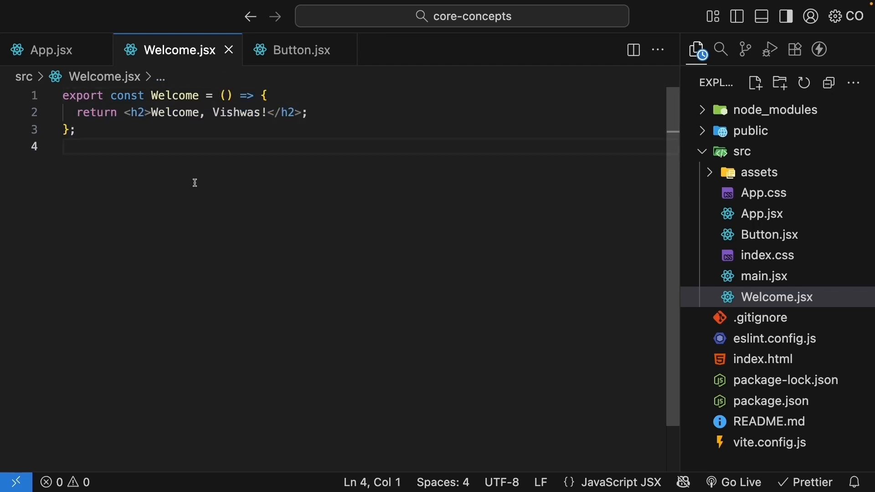
# Change the App.jsx import to the named form '{ Welcome }'
pyautogui.click(50, 50)
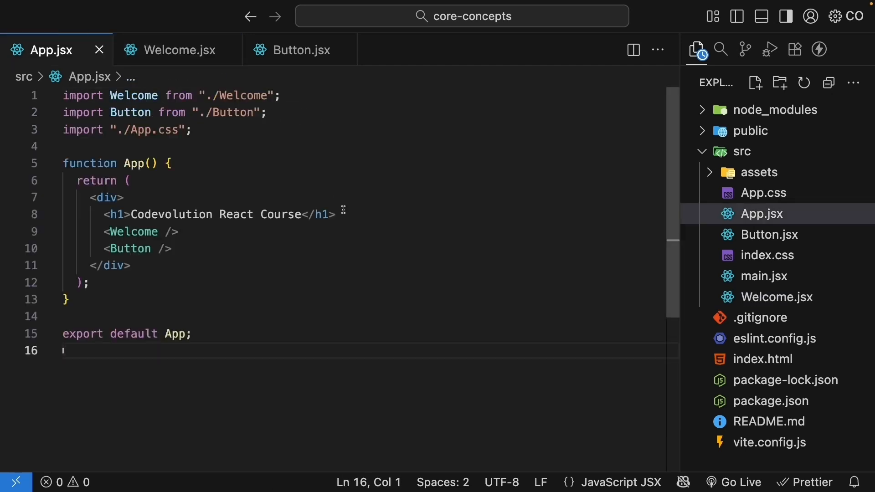
pyautogui.doubleClick(133, 95)
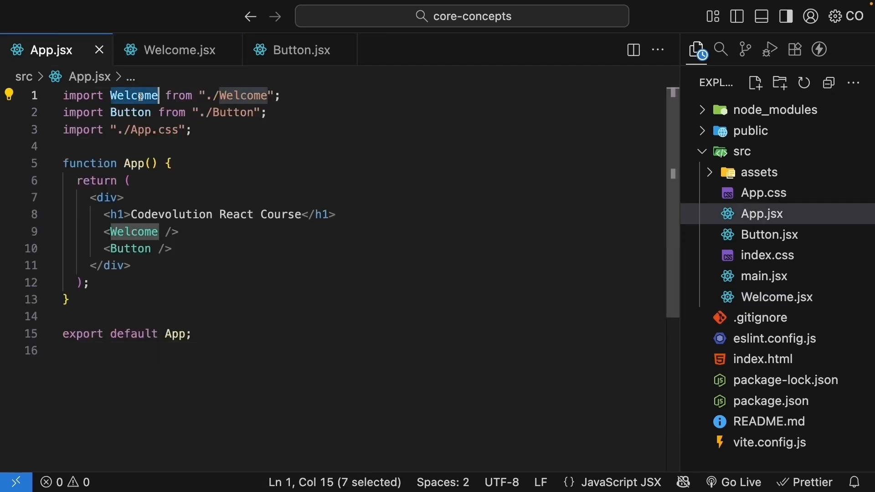
pyautogui.moveTo(379, 173)
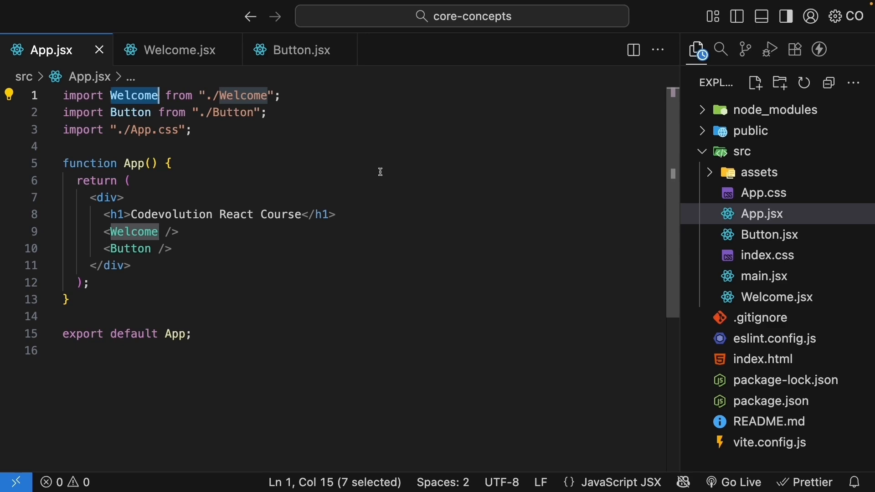
pyautogui.write('{ Welcome }')
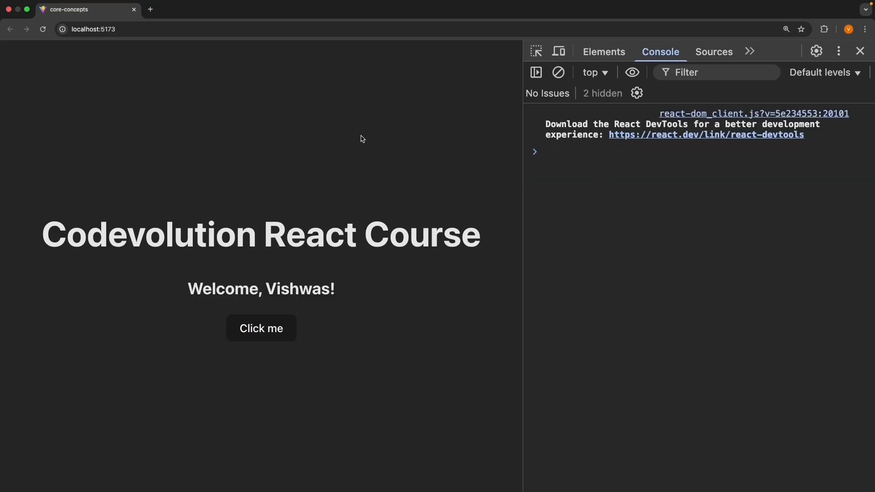
pyautogui.moveTo(347, 289)
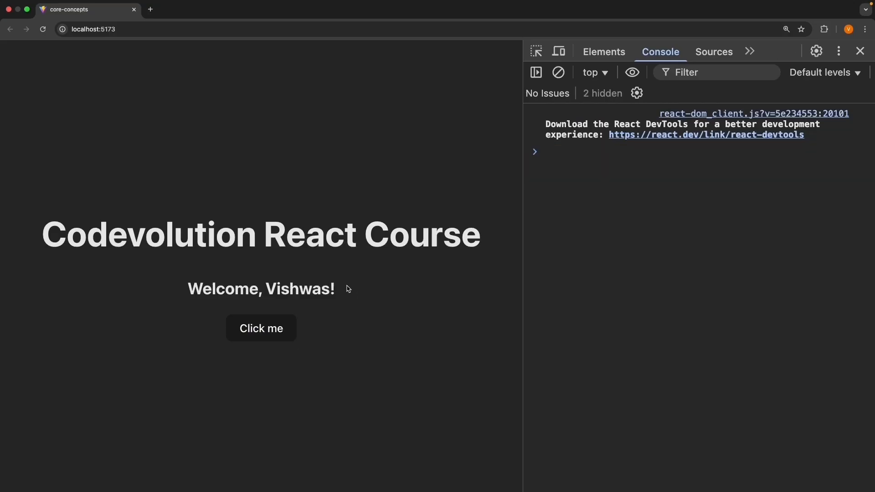
pyautogui.moveTo(315, 335)
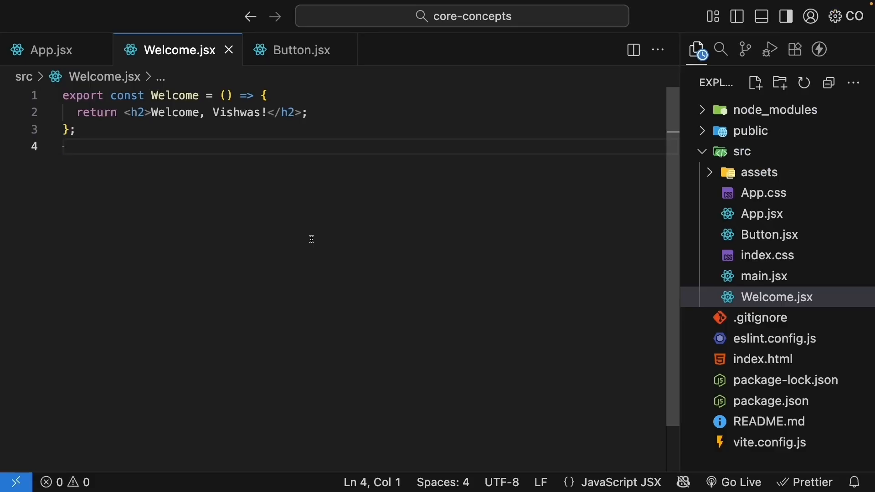
pyautogui.moveTo(273, 70)
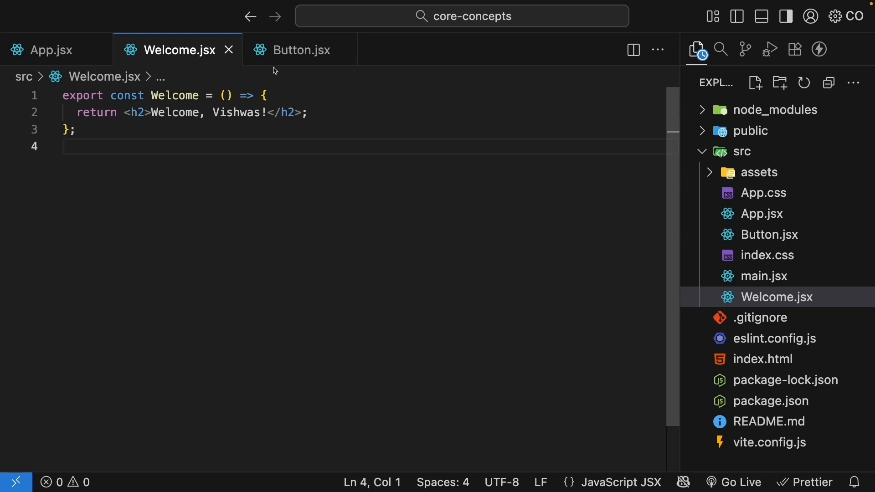
# Review Button.jsx's default export, then rename the Button import in App.jsx to AmazingComponent
pyautogui.click(299, 49)
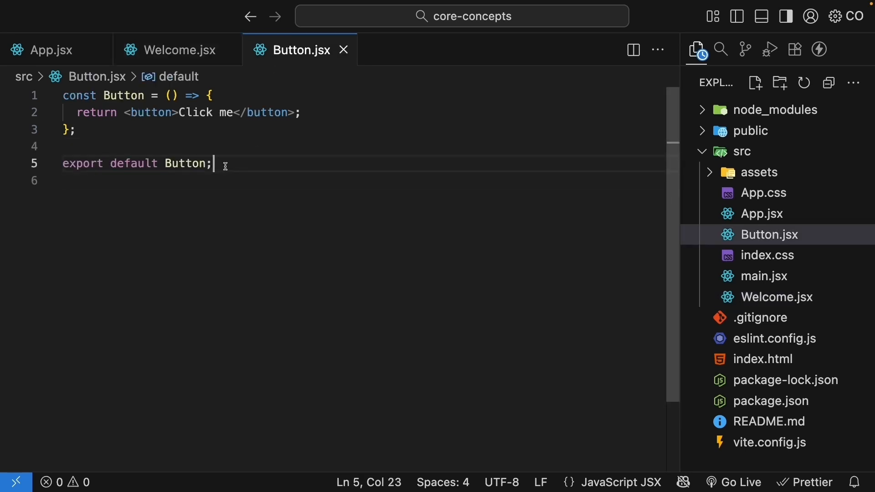
pyautogui.moveTo(98, 49)
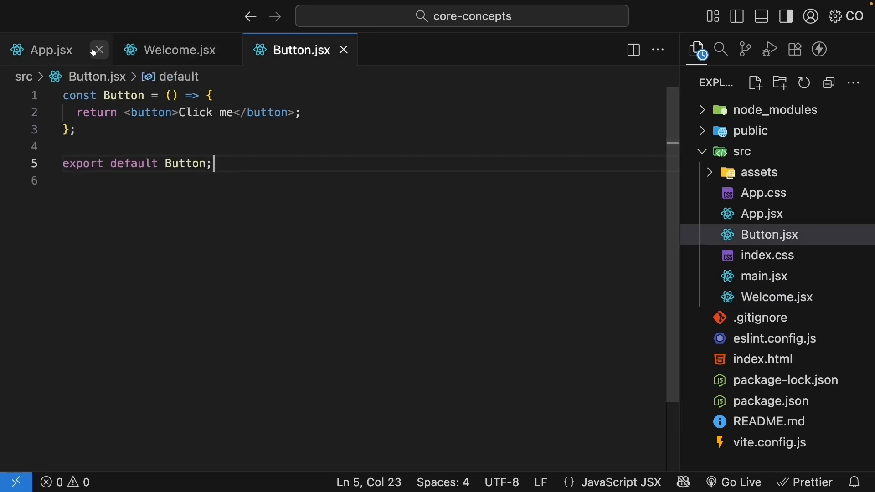
pyautogui.click(42, 49)
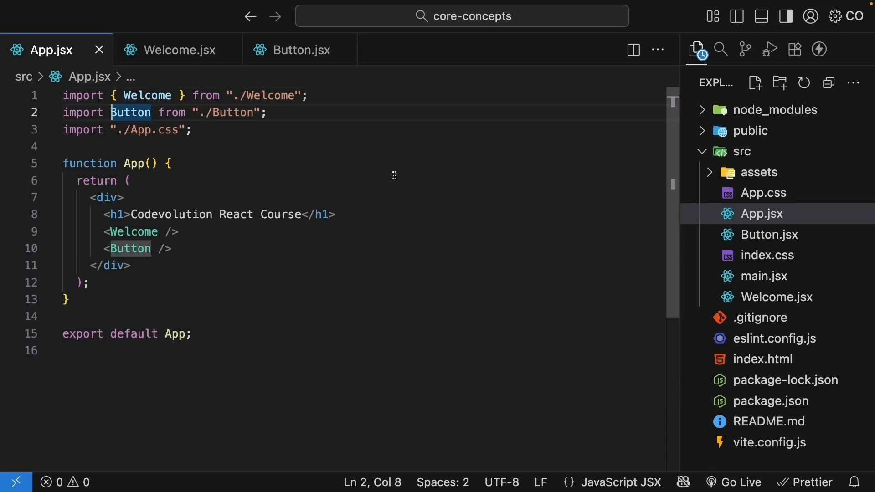
pyautogui.write('AmazingButton')
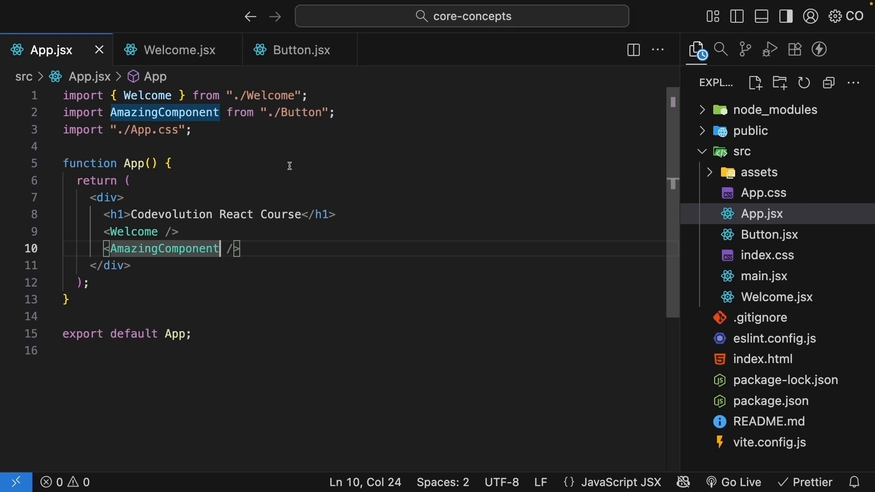
pyautogui.doubleClick(148, 95)
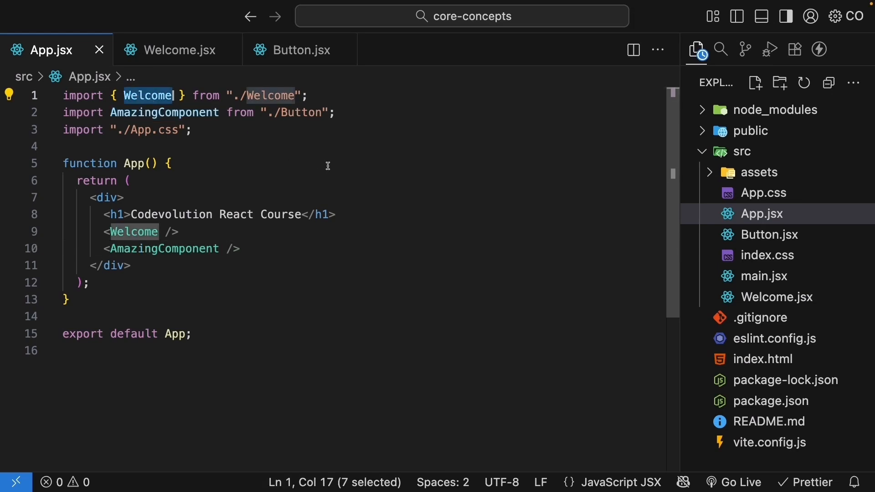
pyautogui.moveTo(371, 156)
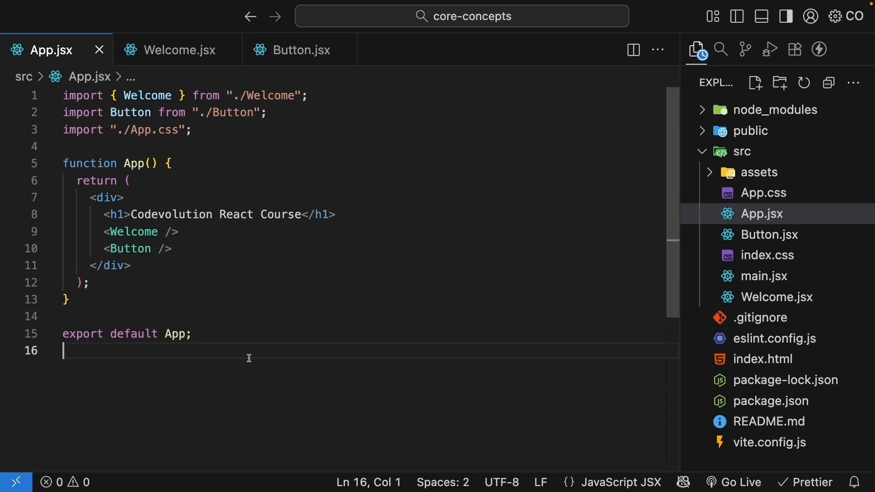
pyautogui.moveTo(132, 214)
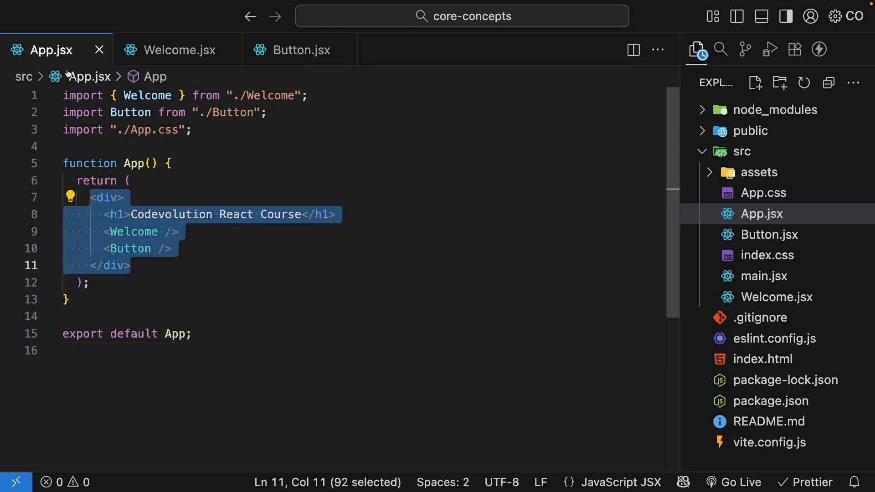
pyautogui.moveTo(317, 277)
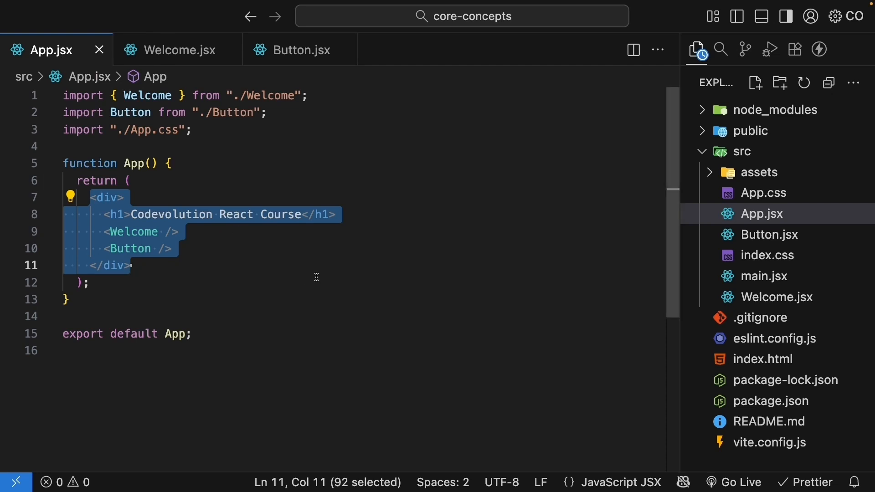
pyautogui.moveTo(335, 279)
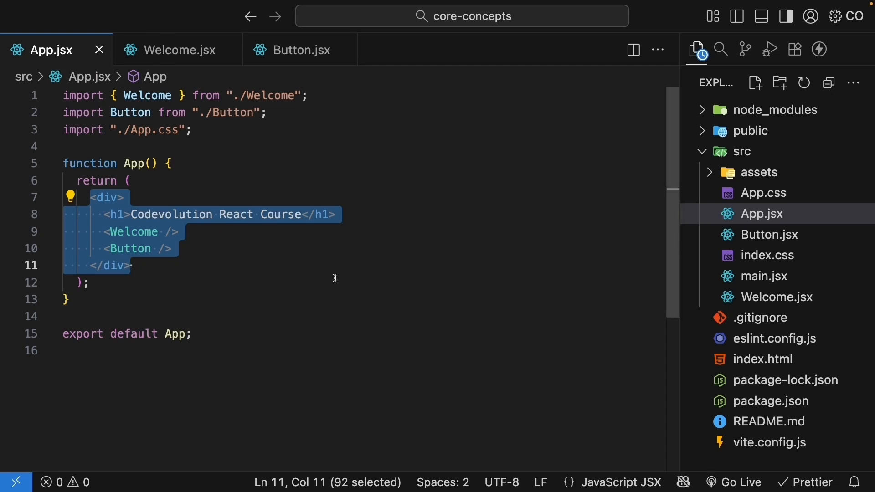
pyautogui.moveTo(273, 246)
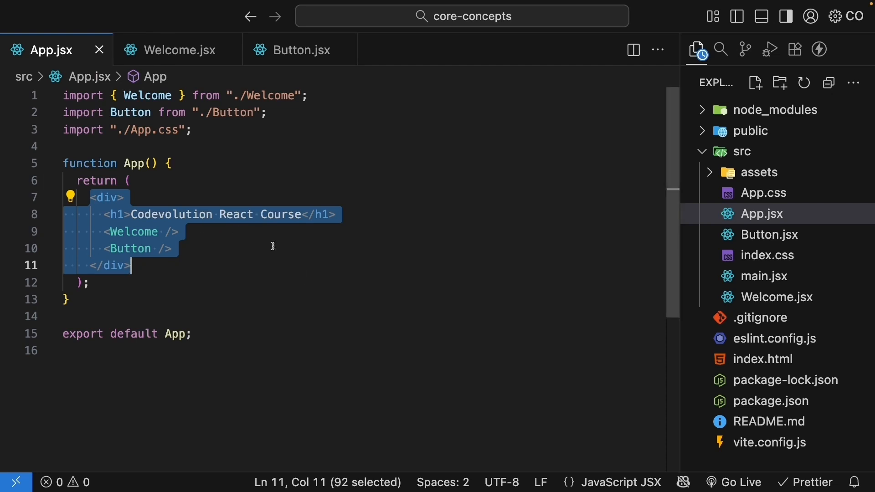